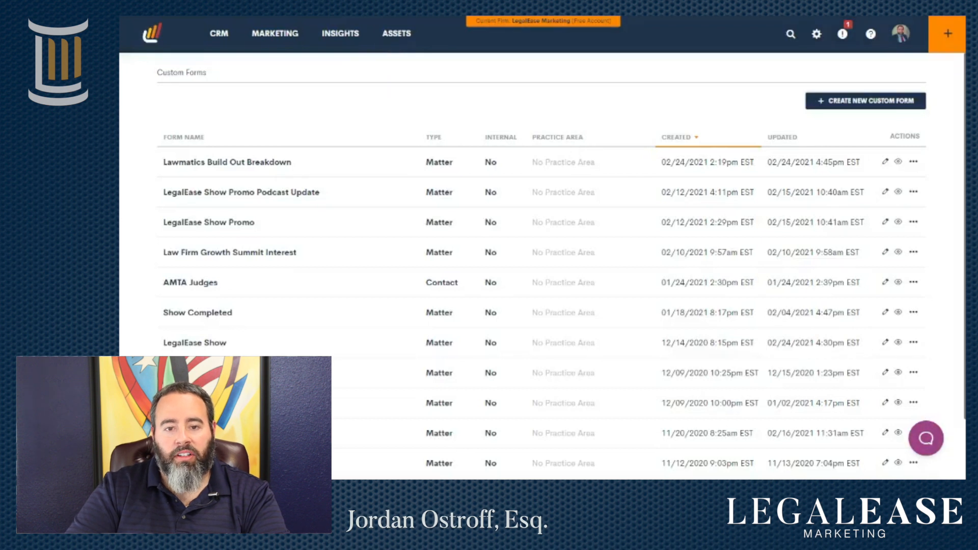
- Start a new custom form and name it 'Test for Video'
click(396, 32)
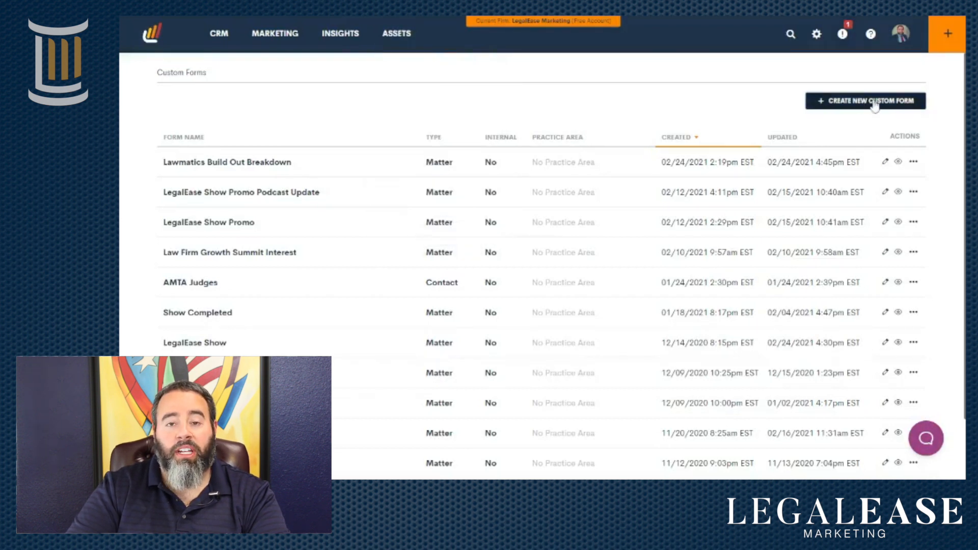
click(865, 101)
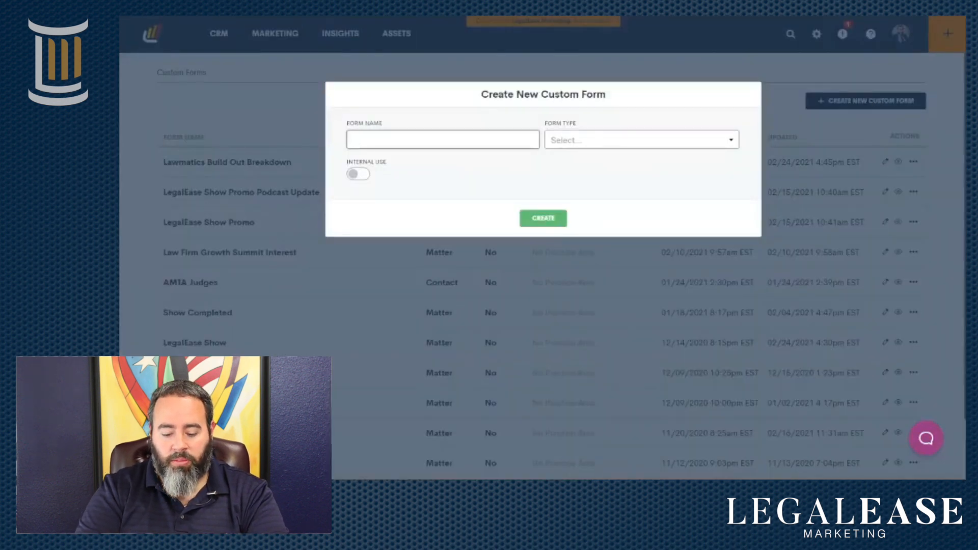
text(Test for Vid)
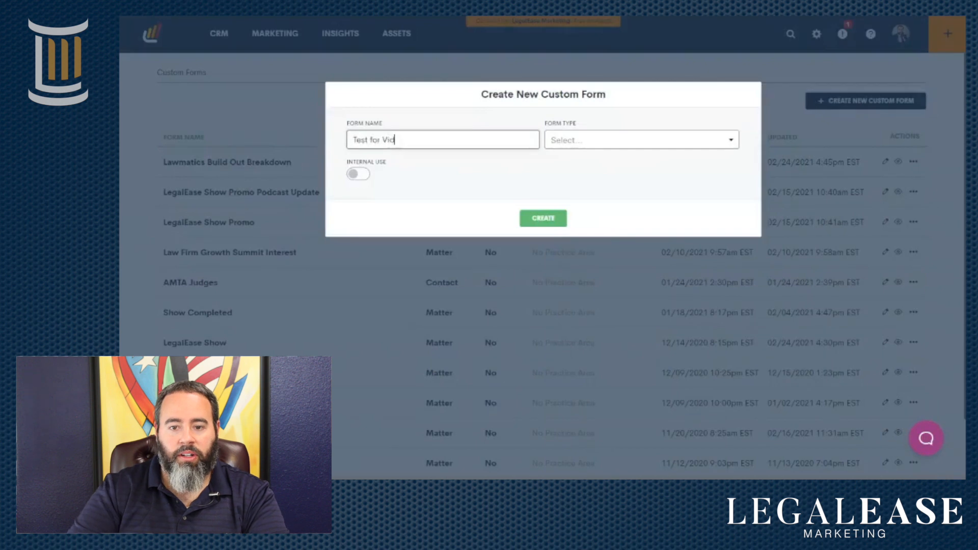
- Set the form type to Matter and mark it for internal use
click(638, 139)
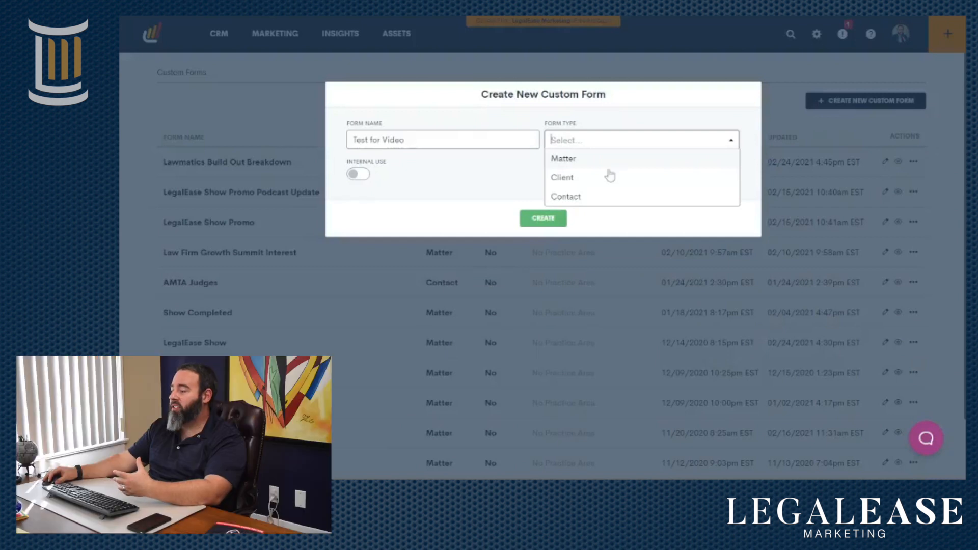
mouse_move(599, 191)
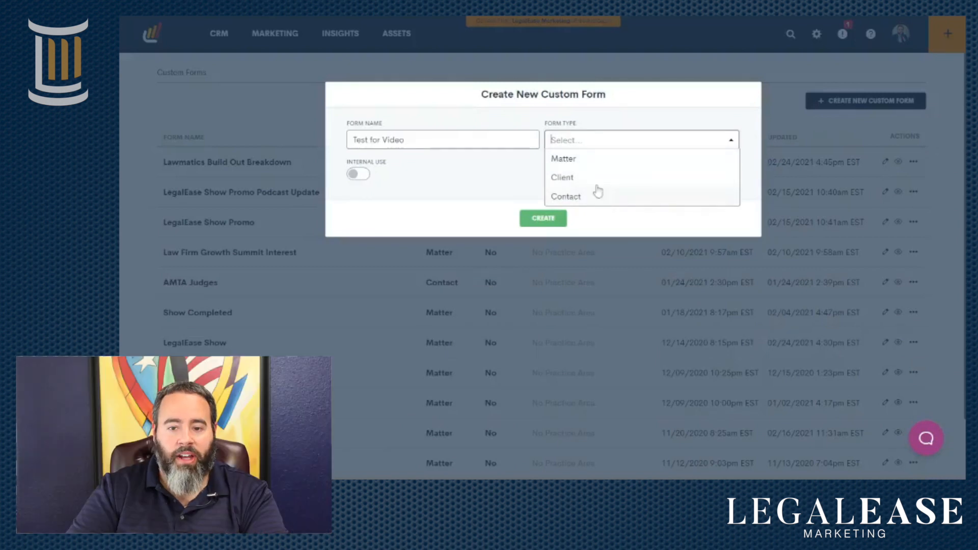
mouse_move(580, 159)
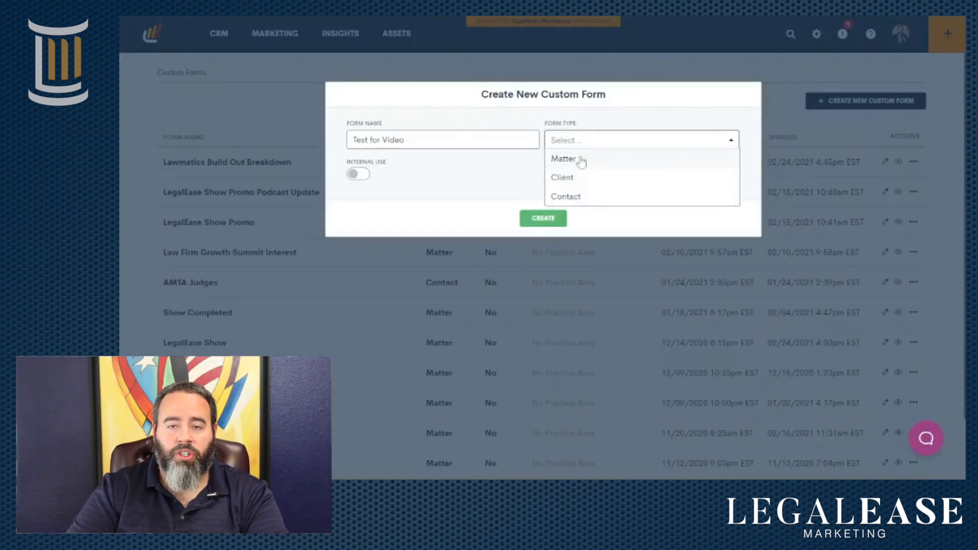
click(563, 158)
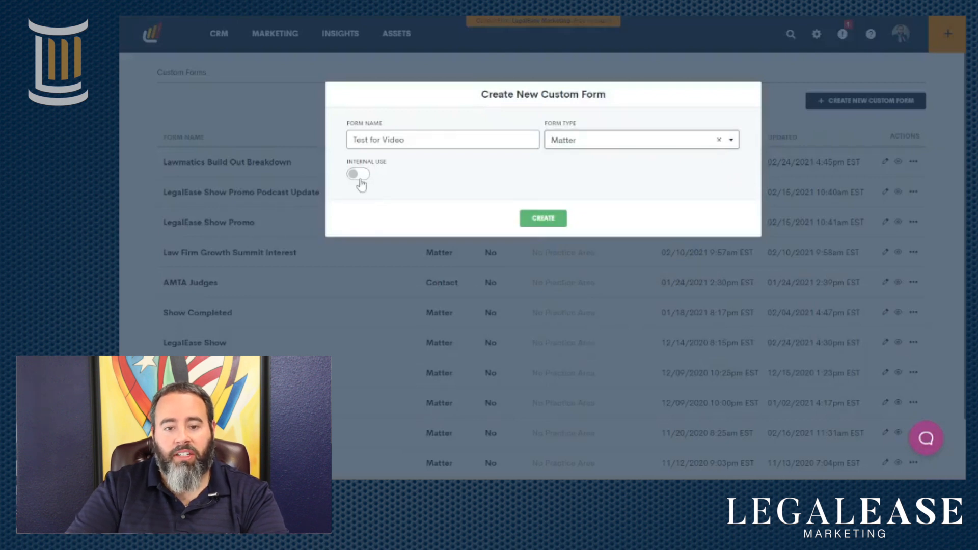
click(358, 174)
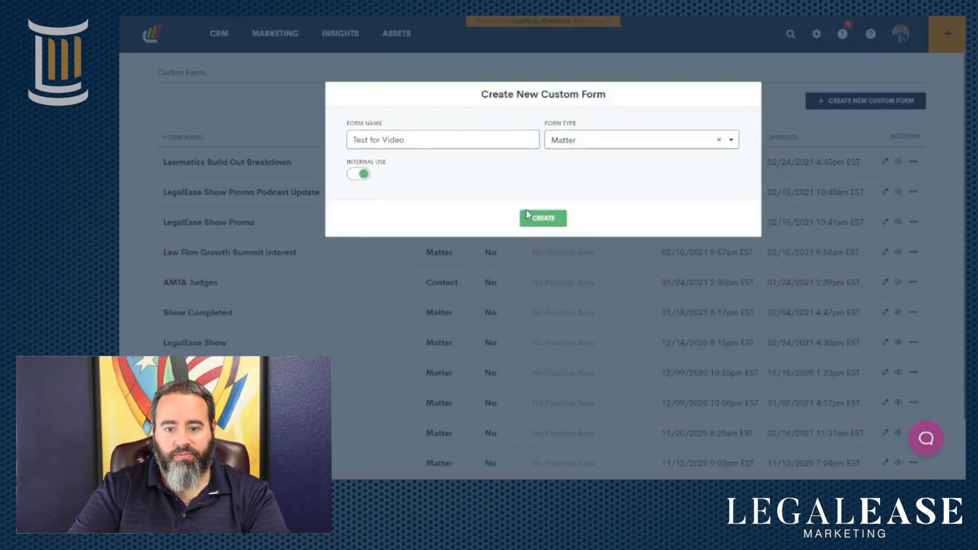
- Create the form and lay out Last name, First name, Email and Phone in two rows
click(542, 218)
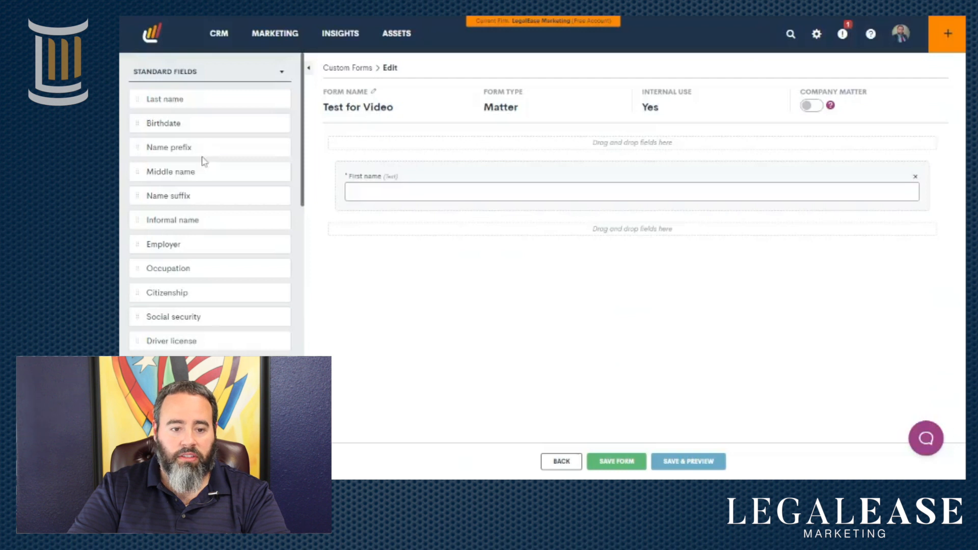
scroll(down, 3)
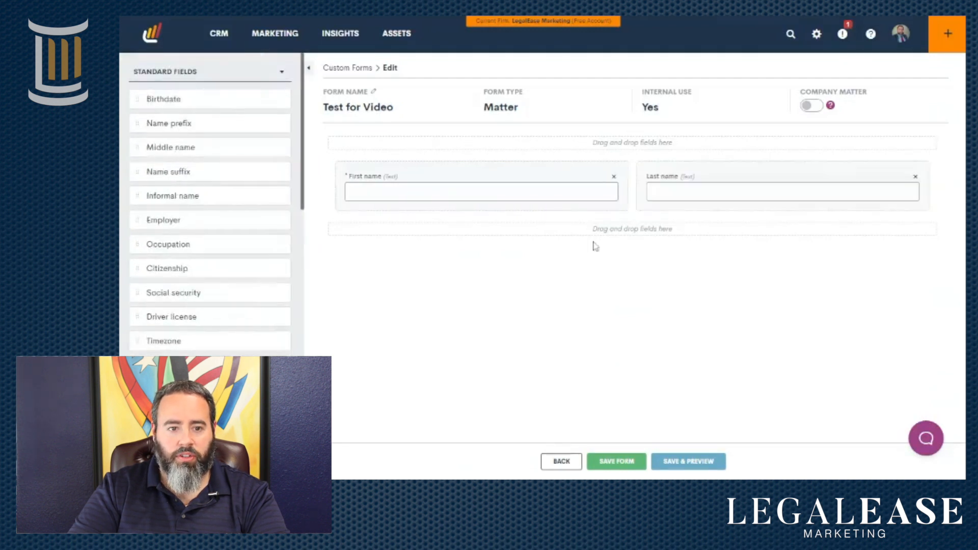
scroll(down, 3)
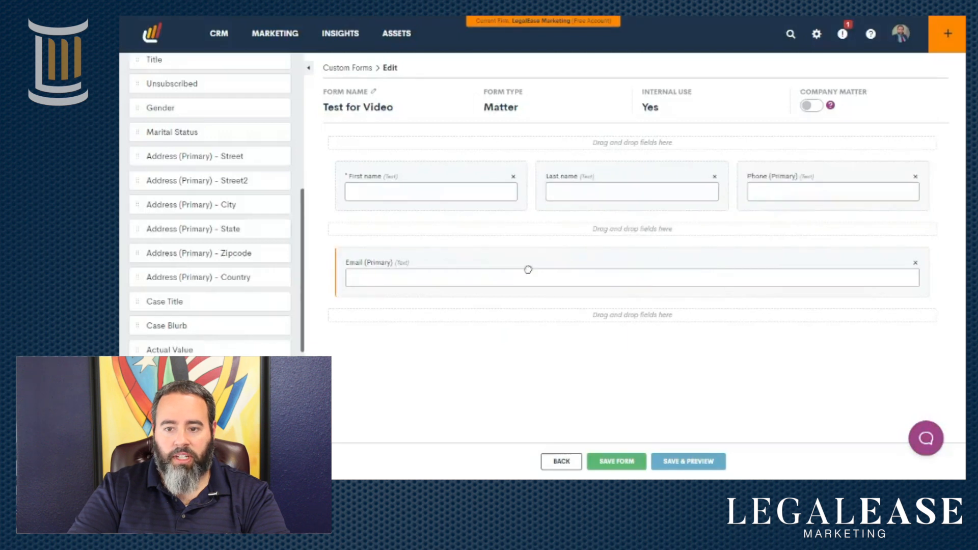
mouse_move(802, 205)
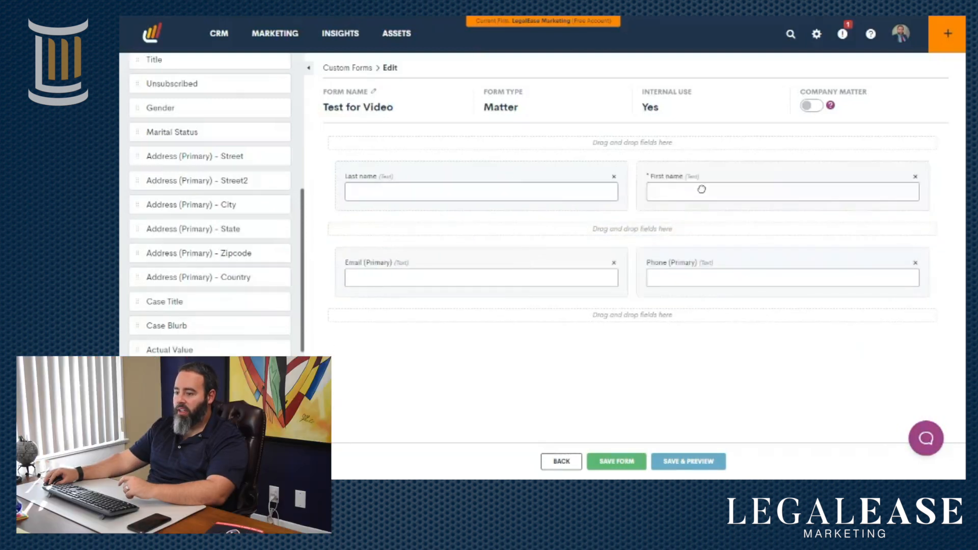
scroll(down, 3)
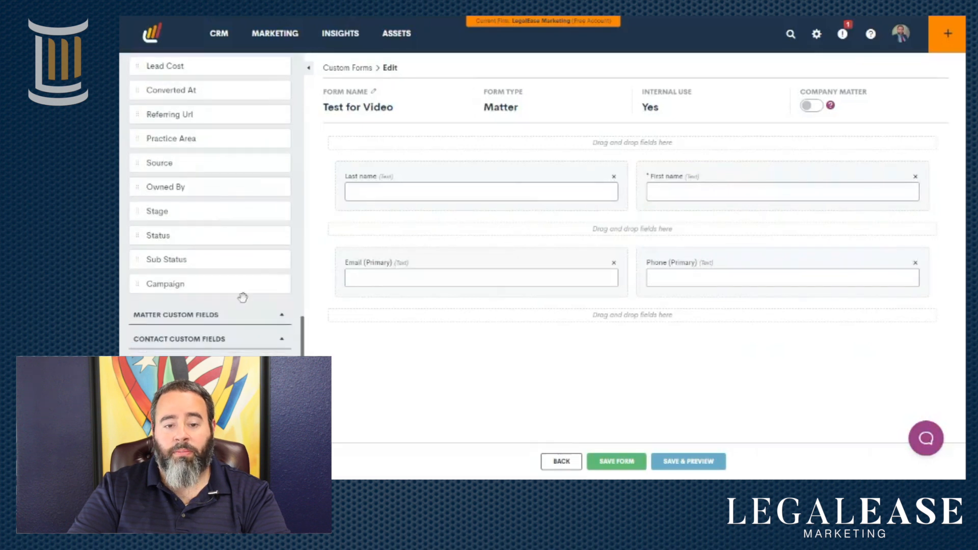
mouse_move(187, 326)
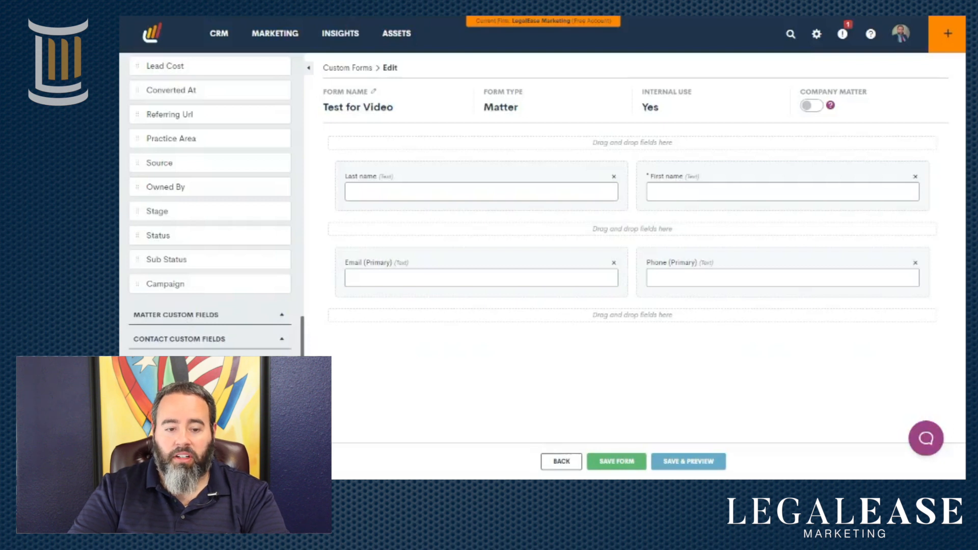
mouse_move(195, 344)
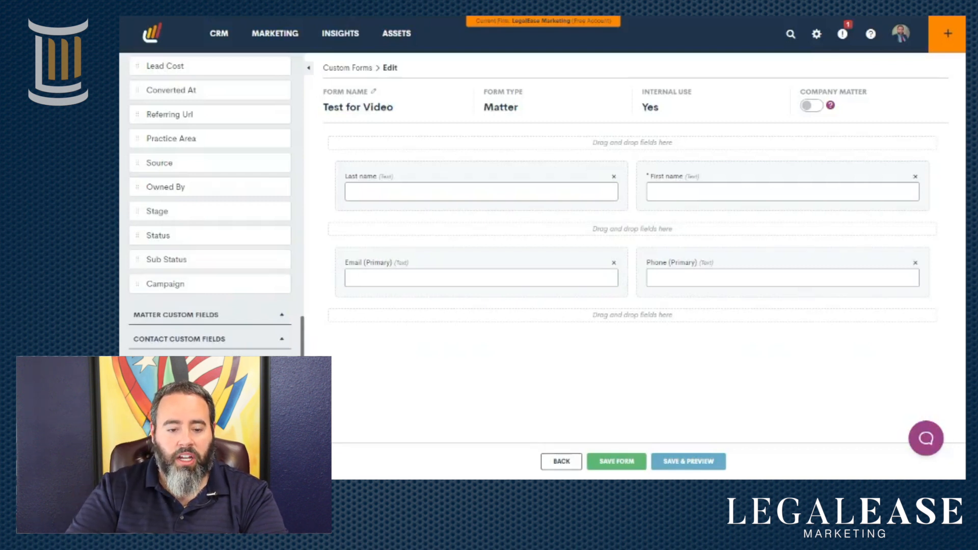
- Drop the Opposing Party block below the contact fields and open its block editor
scroll(down, 3)
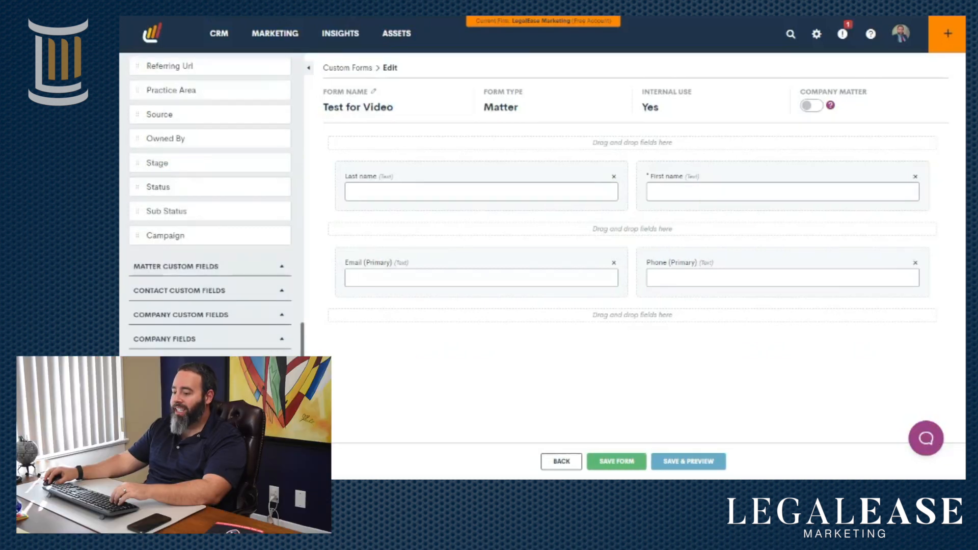
scroll(down, 3)
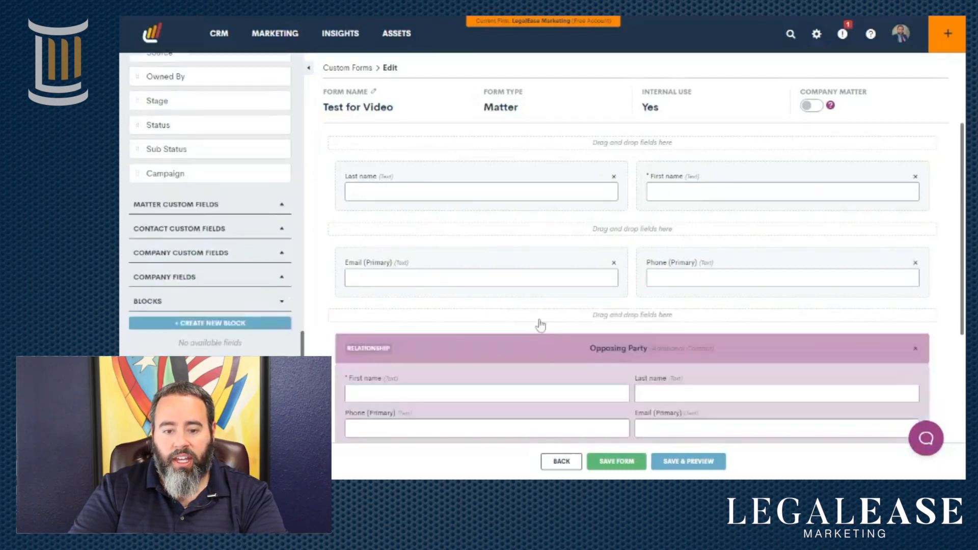
scroll(down, 3)
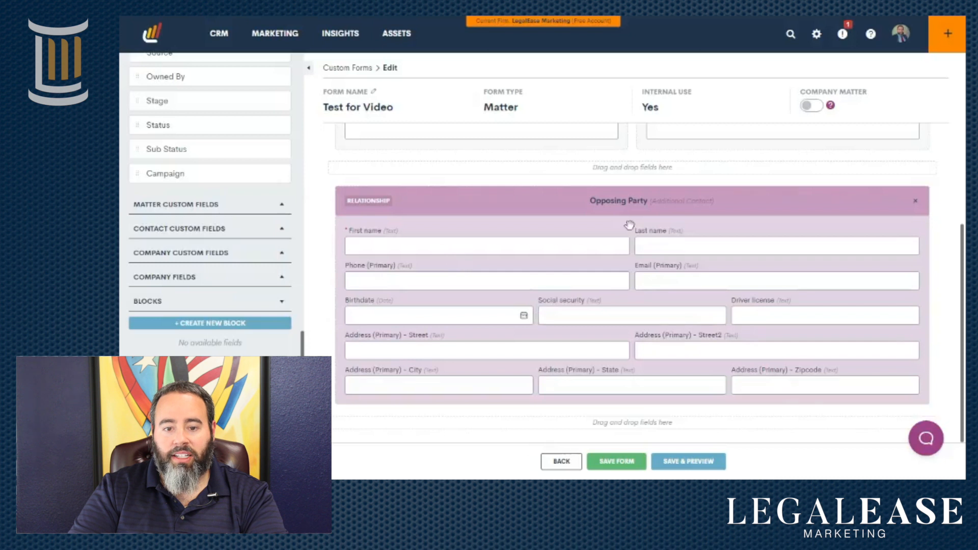
mouse_move(494, 206)
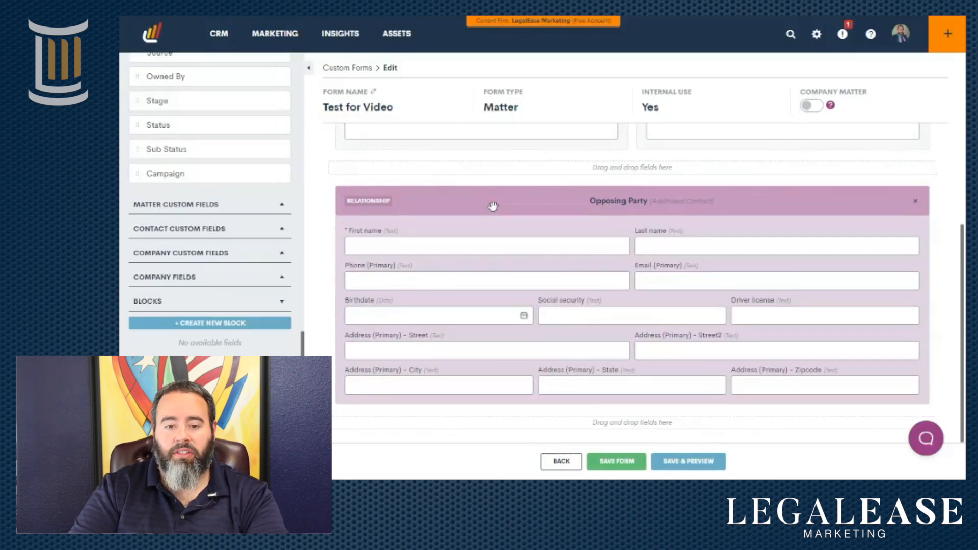
mouse_move(611, 208)
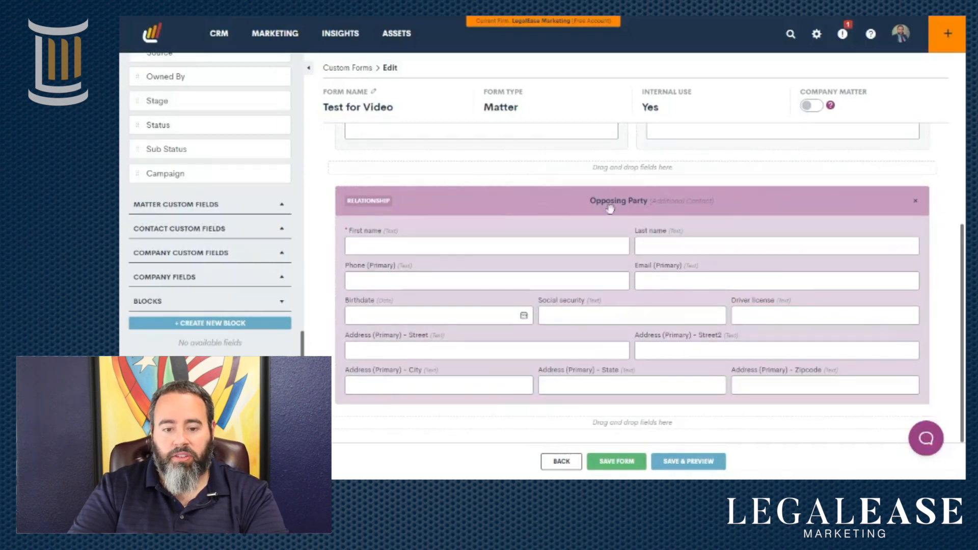
mouse_move(583, 305)
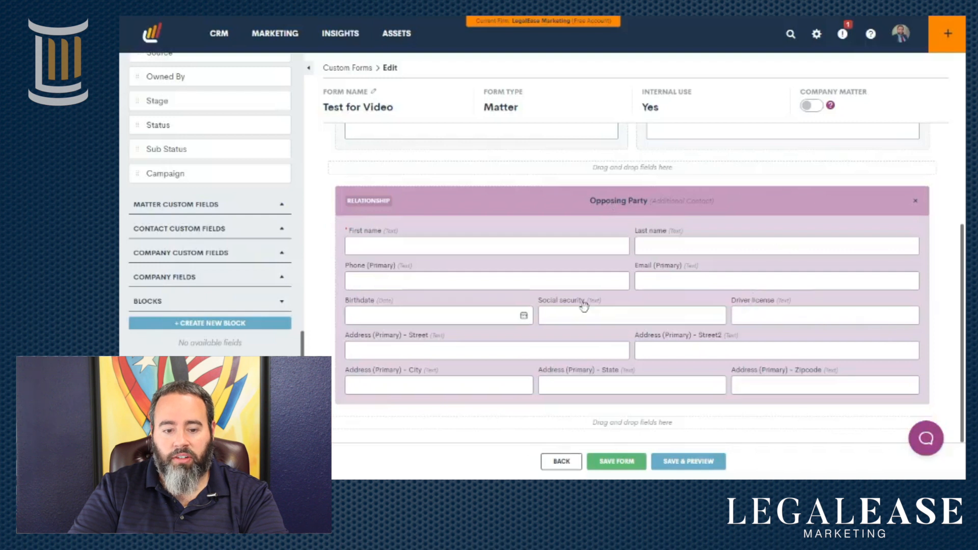
click(688, 462)
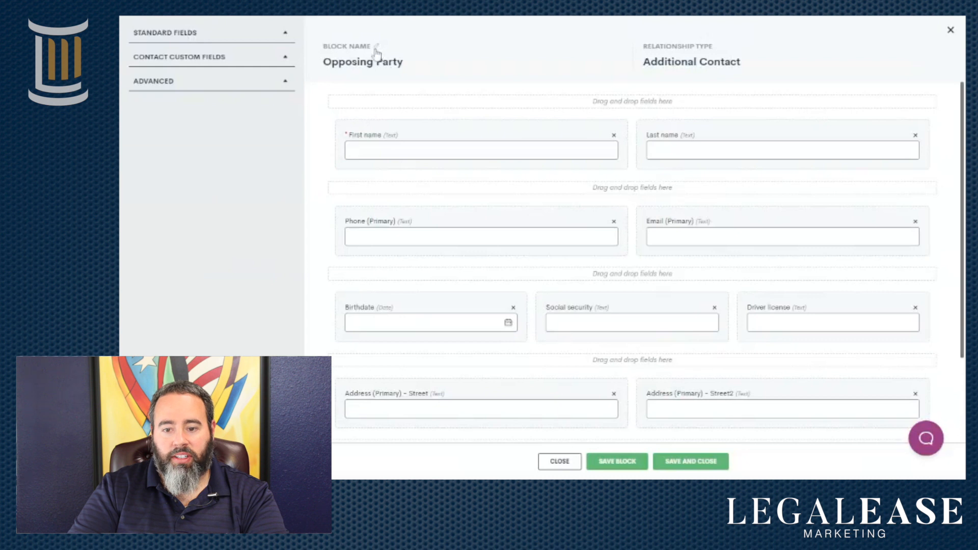
- Remove birthdate, SSN, driver licence and address from the Opposing Party block and save it
scroll(down, 3)
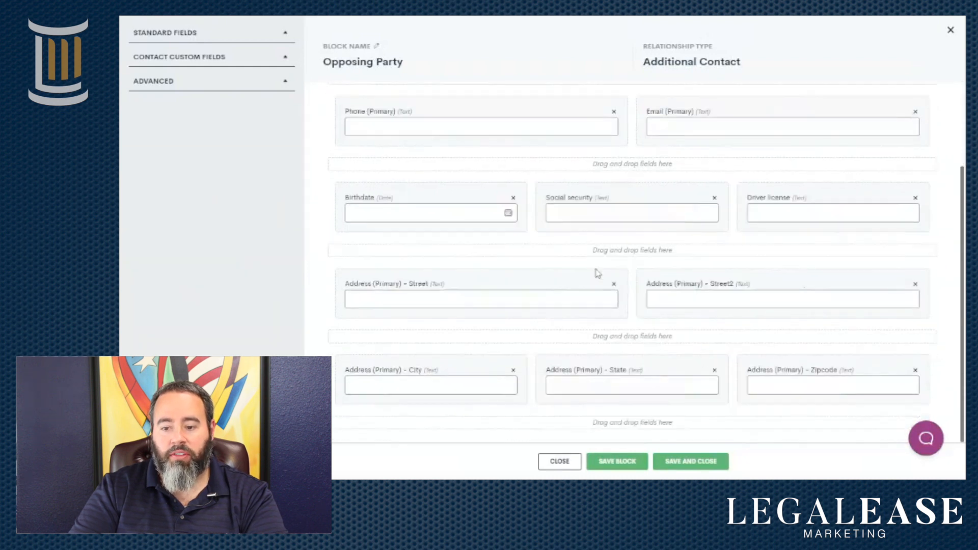
mouse_move(917, 377)
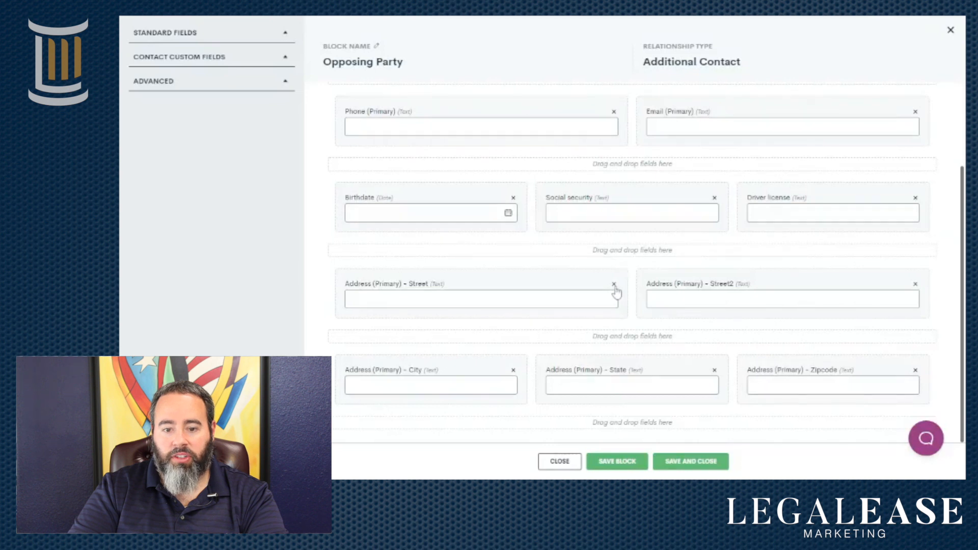
scroll(up, 3)
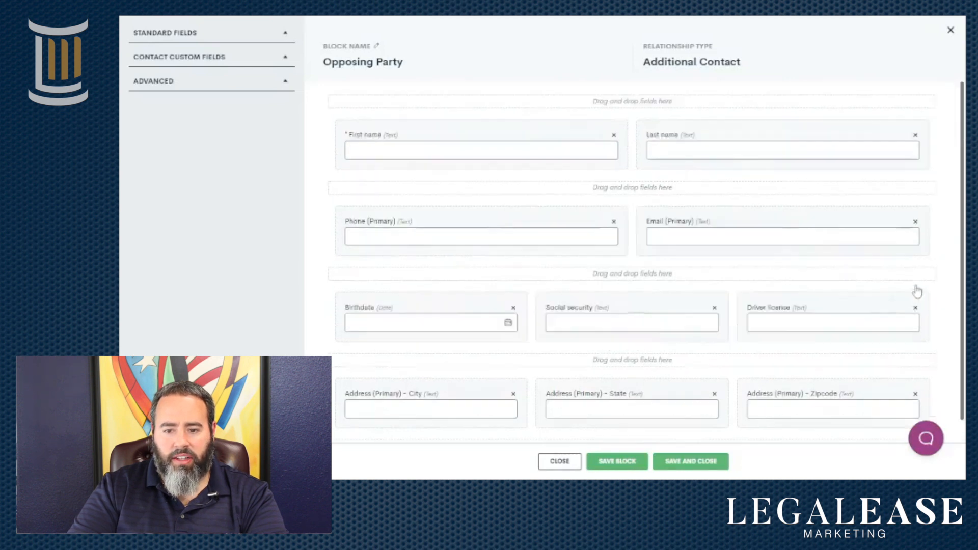
mouse_move(917, 315)
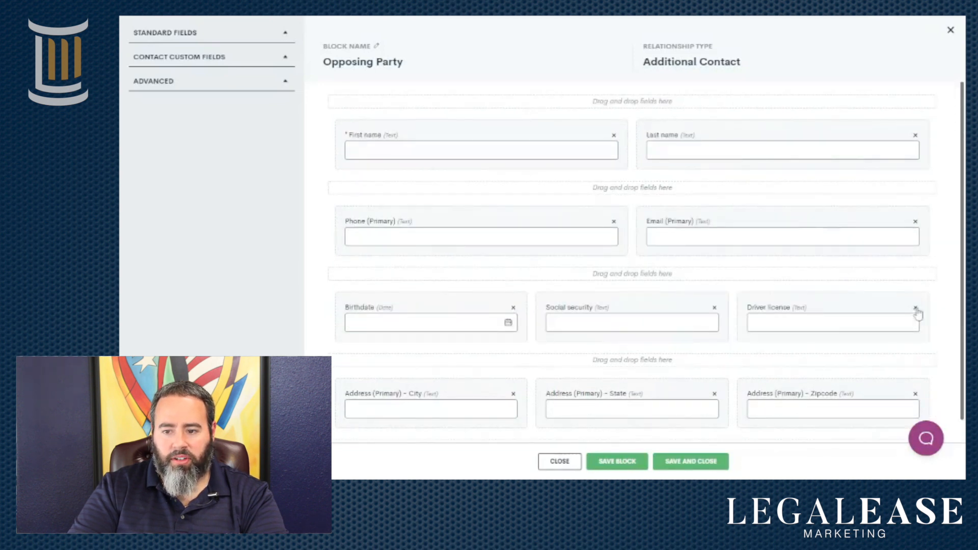
click(630, 318)
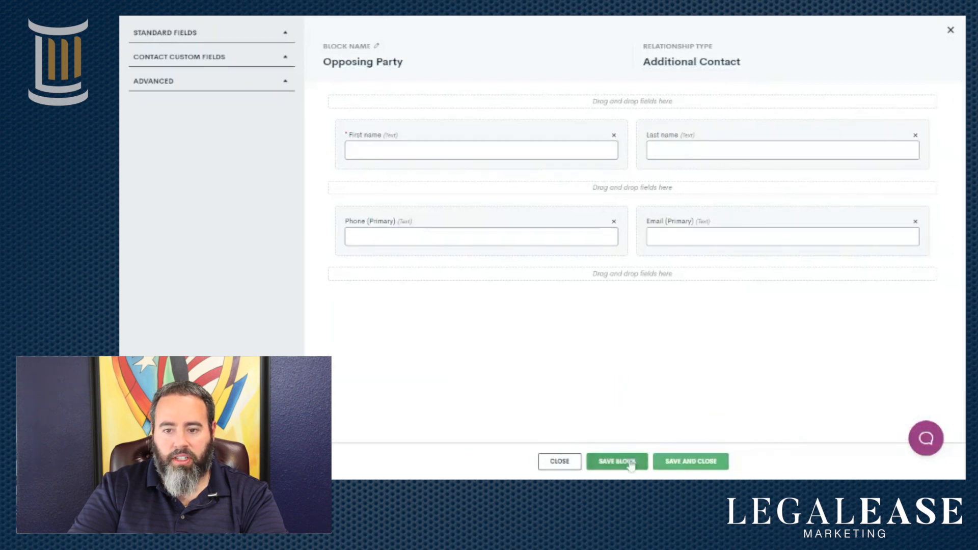
click(616, 461)
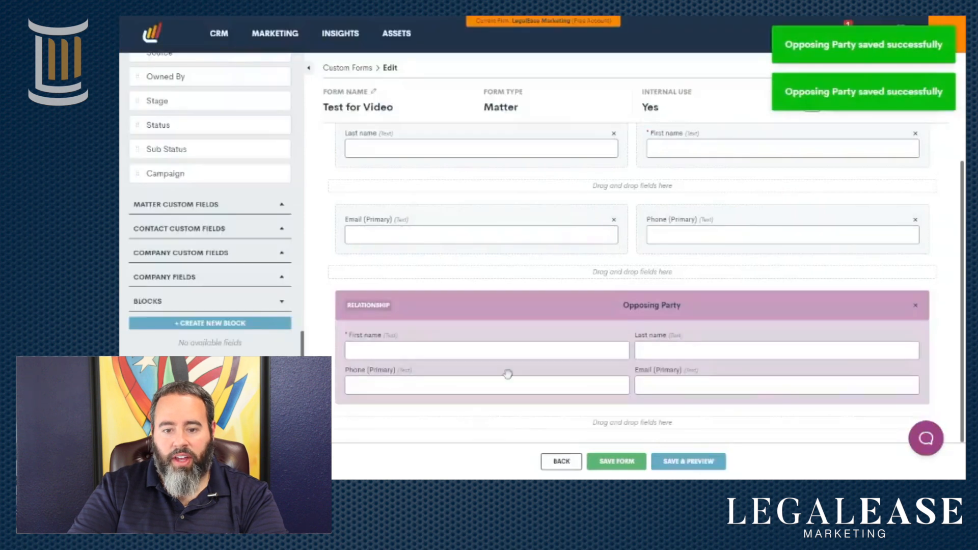
mouse_move(379, 350)
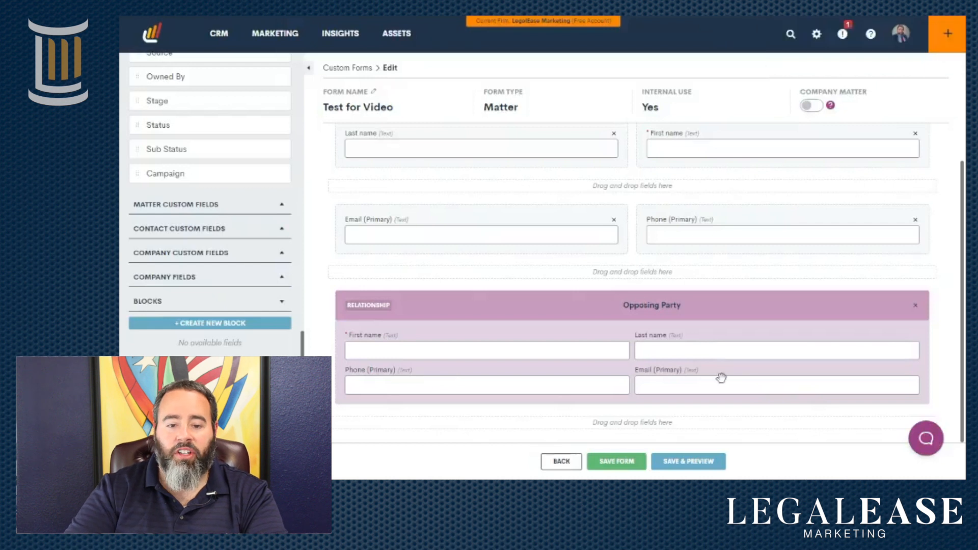
mouse_move(721, 378)
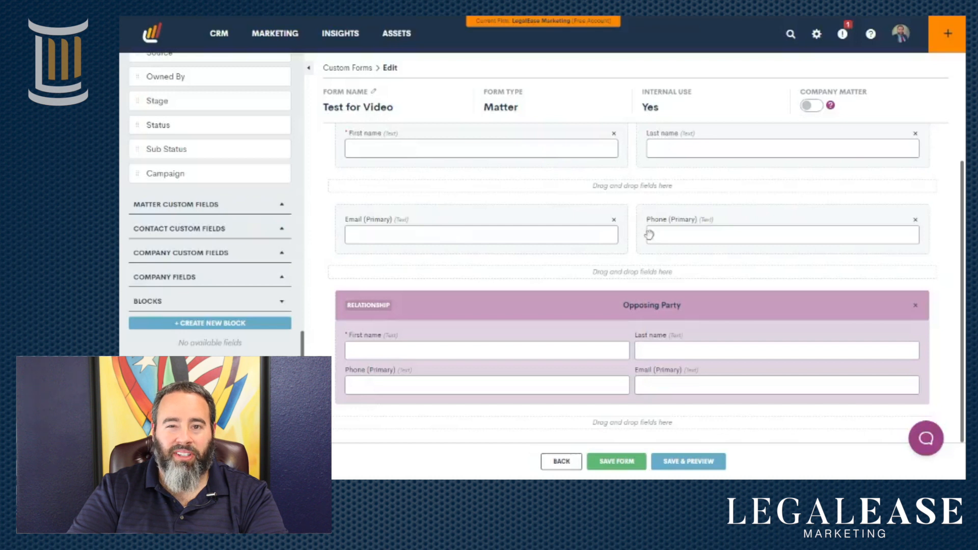
mouse_move(647, 262)
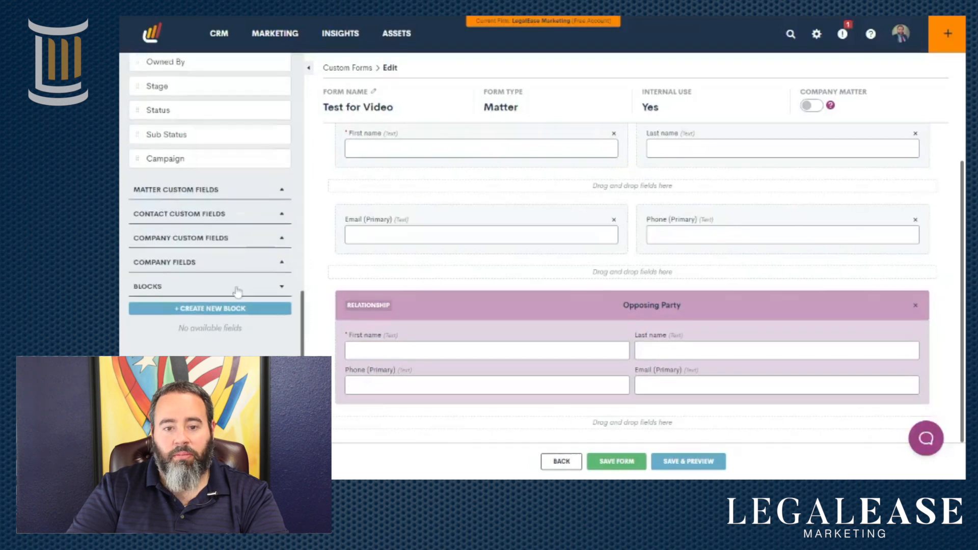
- Place Contact and Appointment fields below the Opposing Party block
scroll(down, 3)
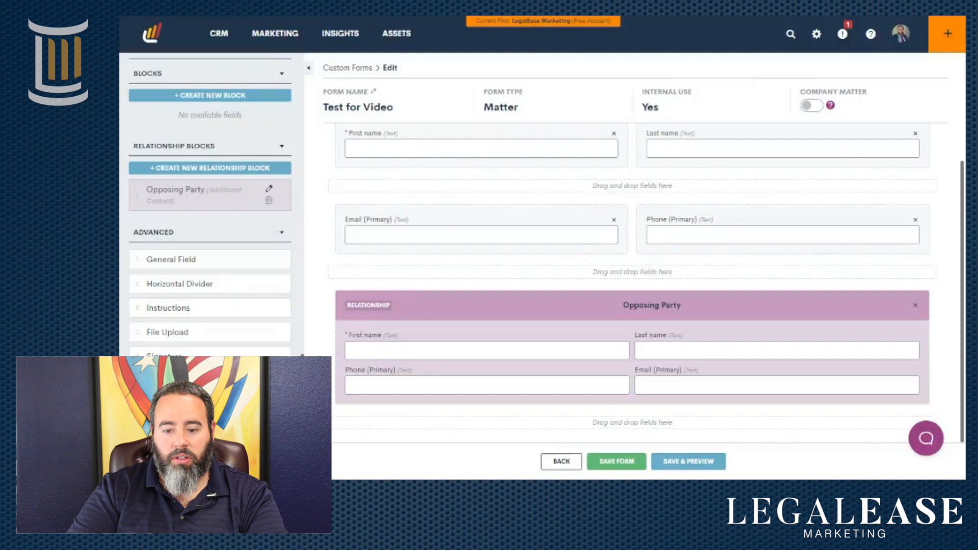
scroll(down, 3)
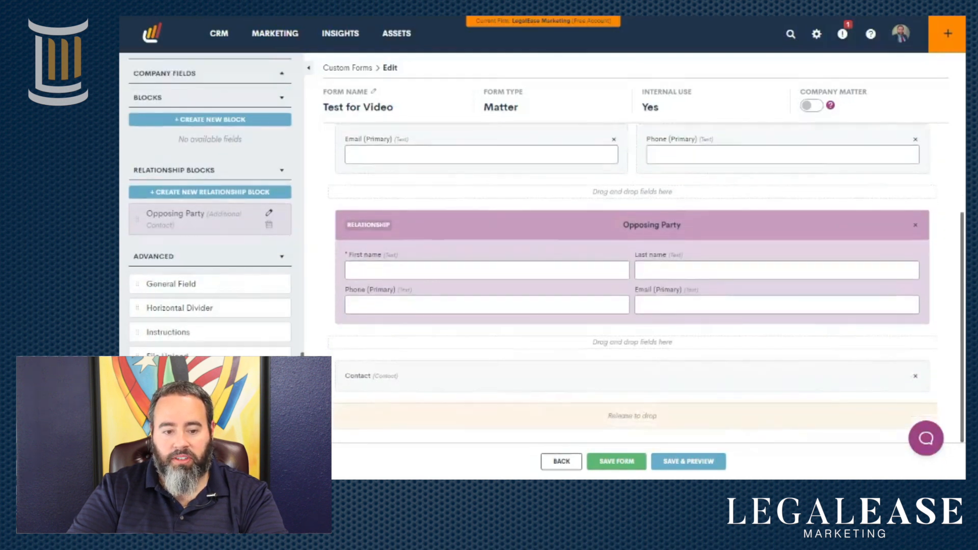
scroll(down, 3)
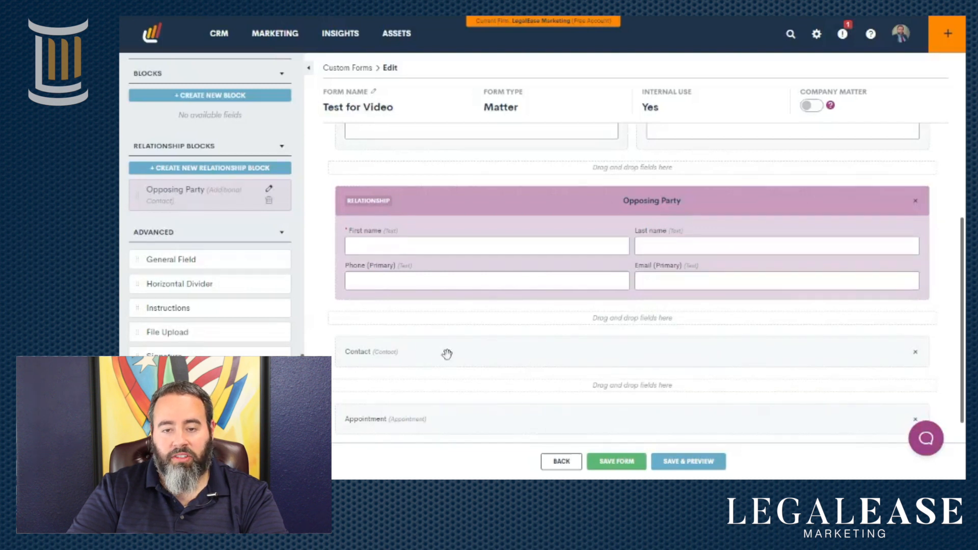
mouse_move(474, 419)
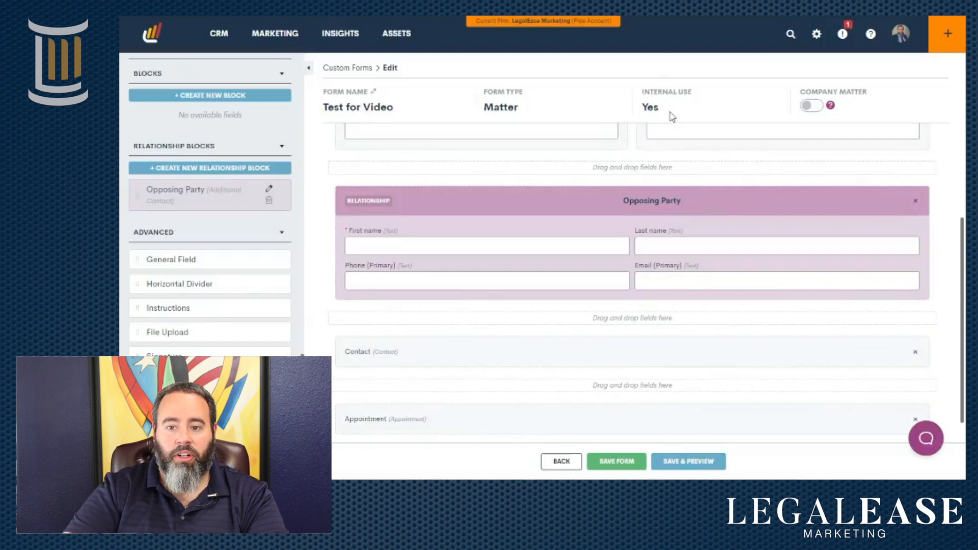
double_click(650, 107)
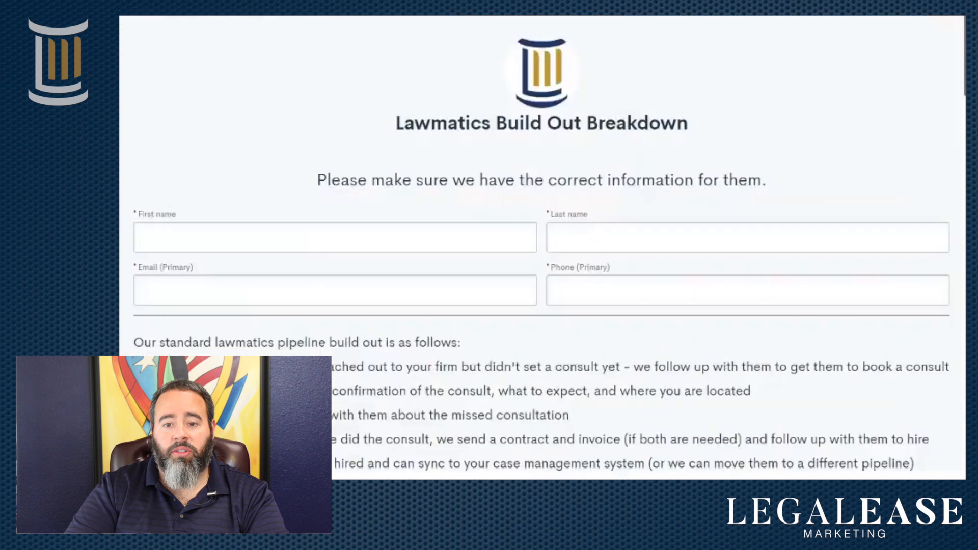
mouse_move(636, 101)
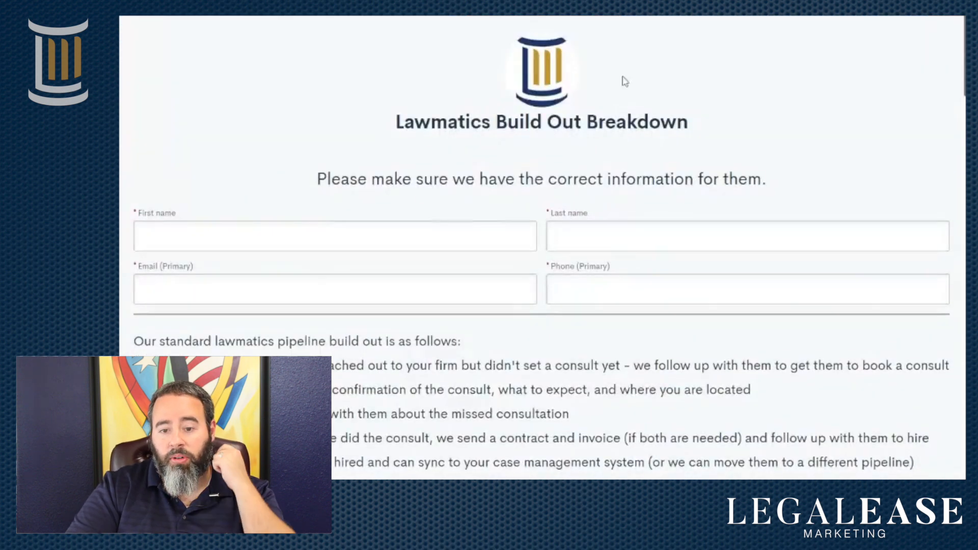
- Answer yes to needing pipeline edits, revealing the intake-pipeline explanation field
scroll(down, 3)
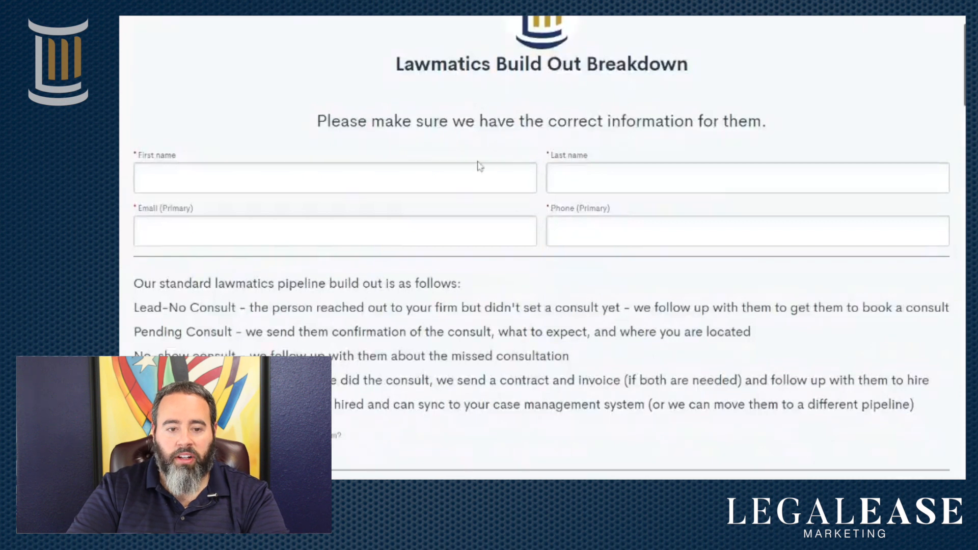
scroll(down, 3)
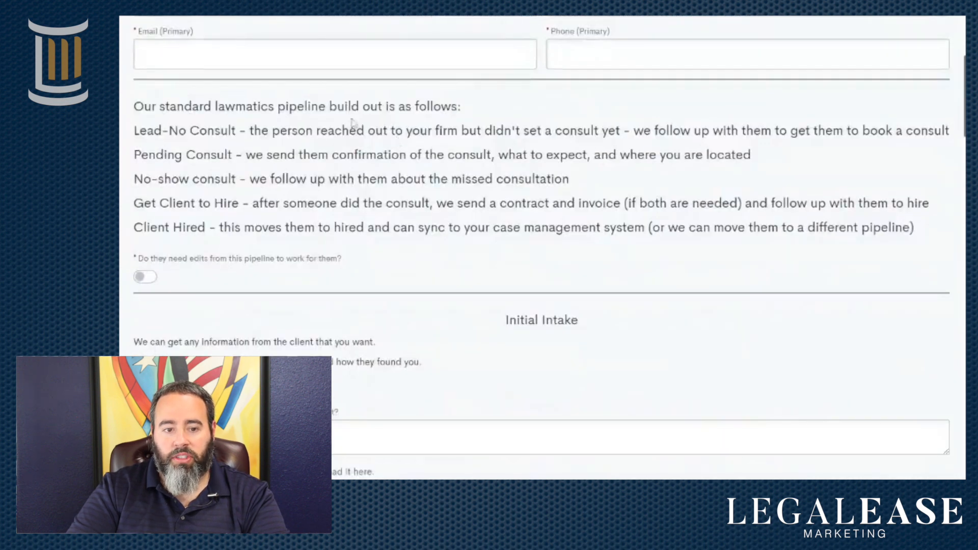
mouse_move(215, 253)
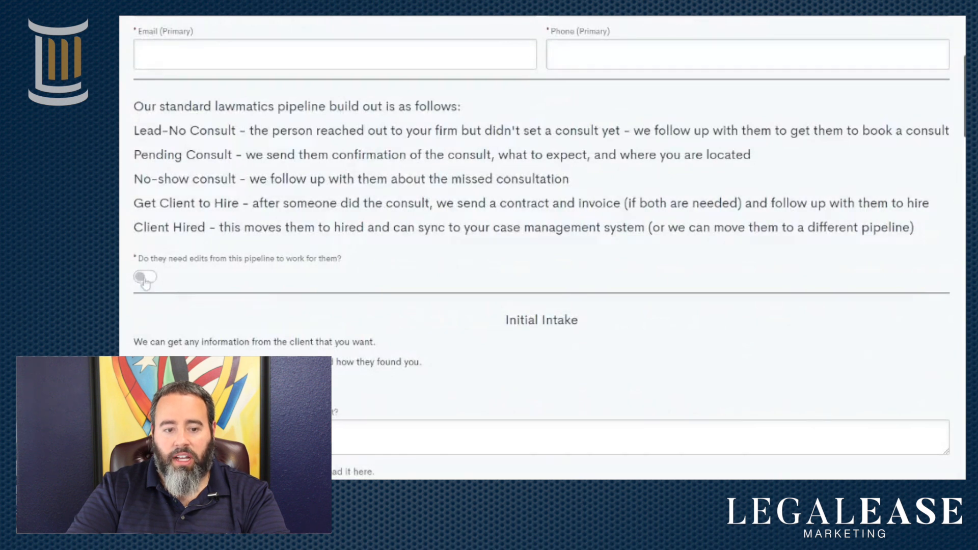
click(145, 276)
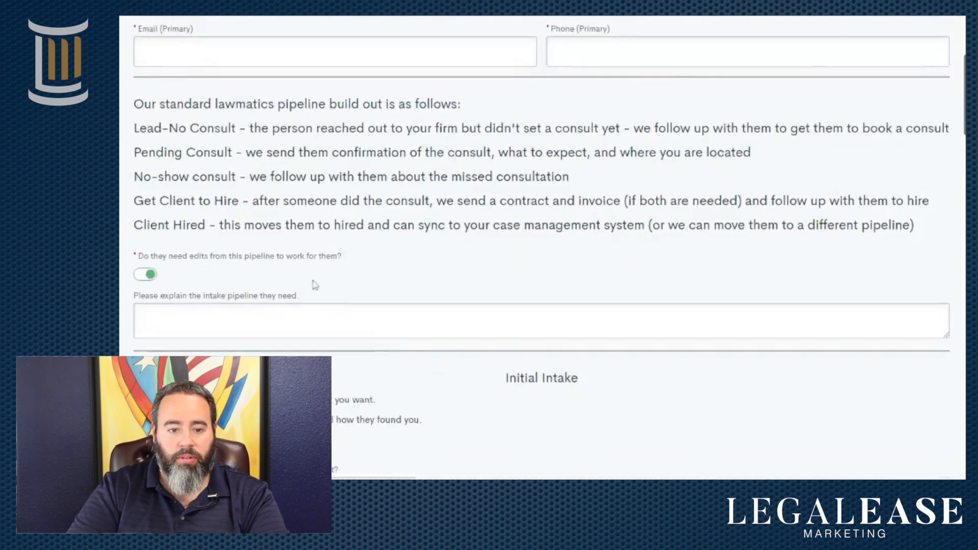
scroll(down, 3)
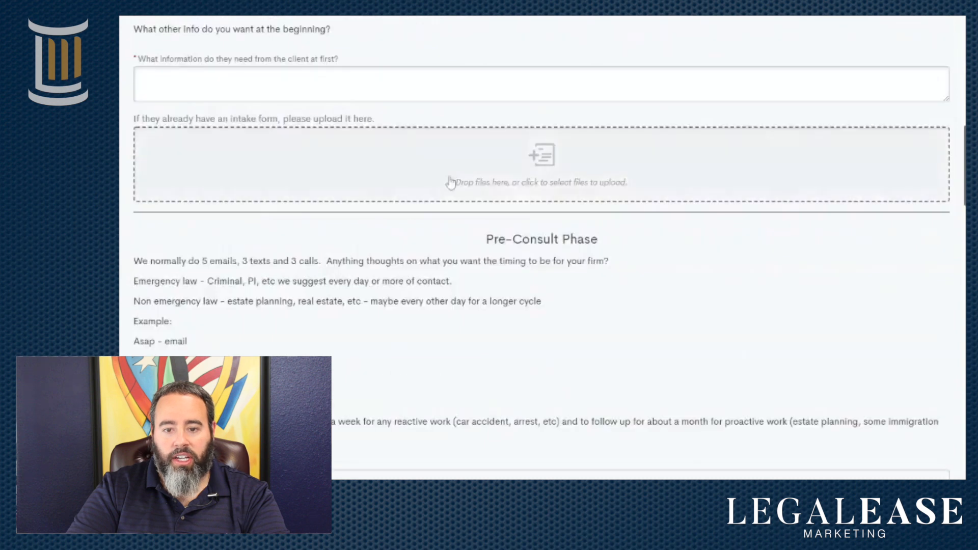
mouse_move(535, 164)
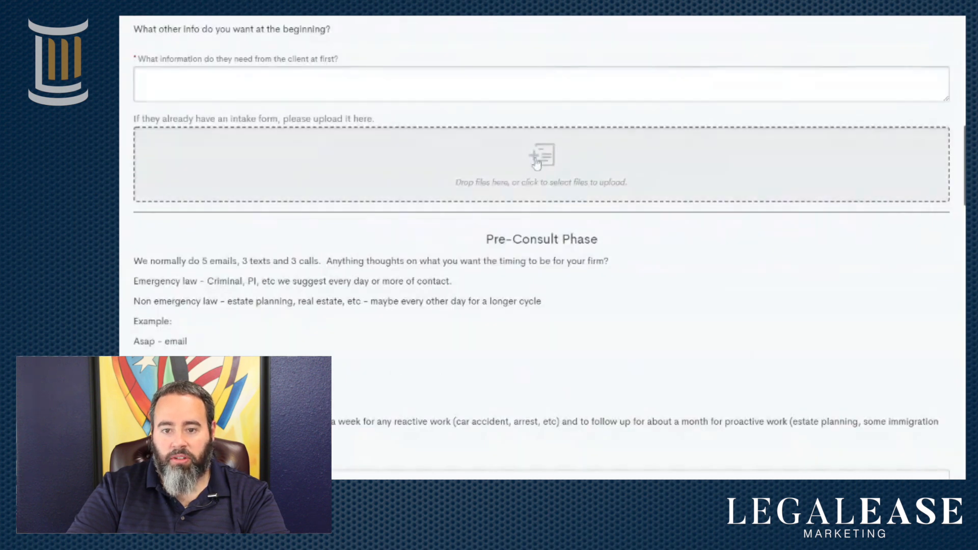
- Toggle the pre-consult copy question on and back off to show its conditional field
scroll(down, 3)
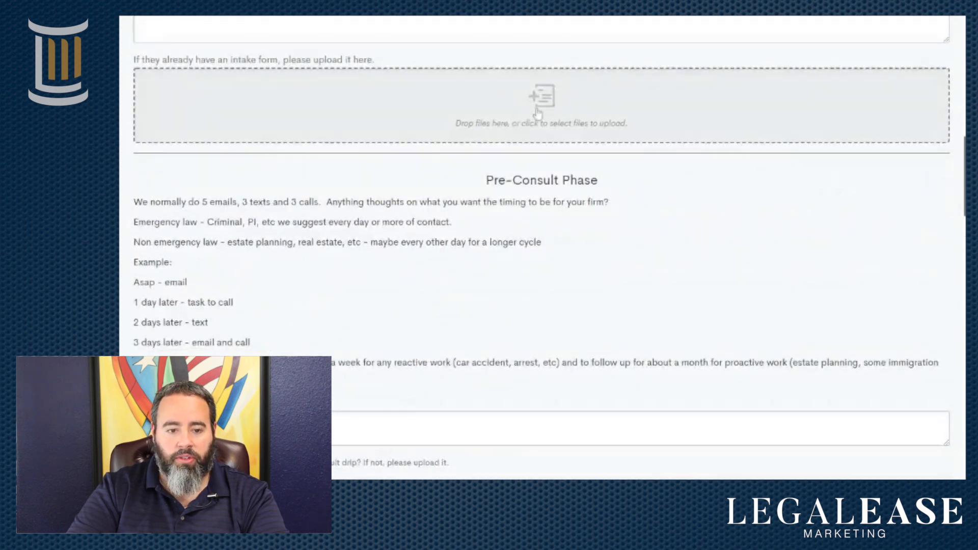
scroll(down, 3)
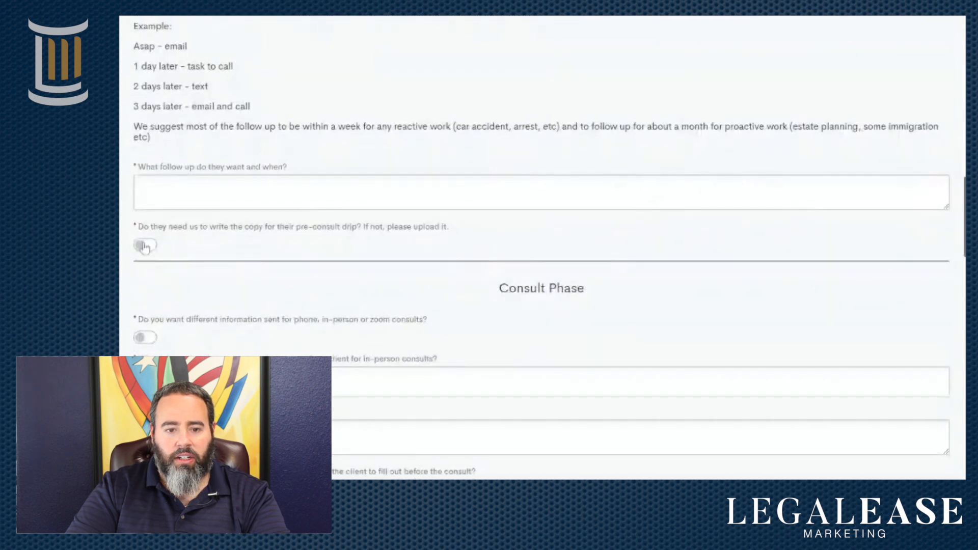
click(143, 244)
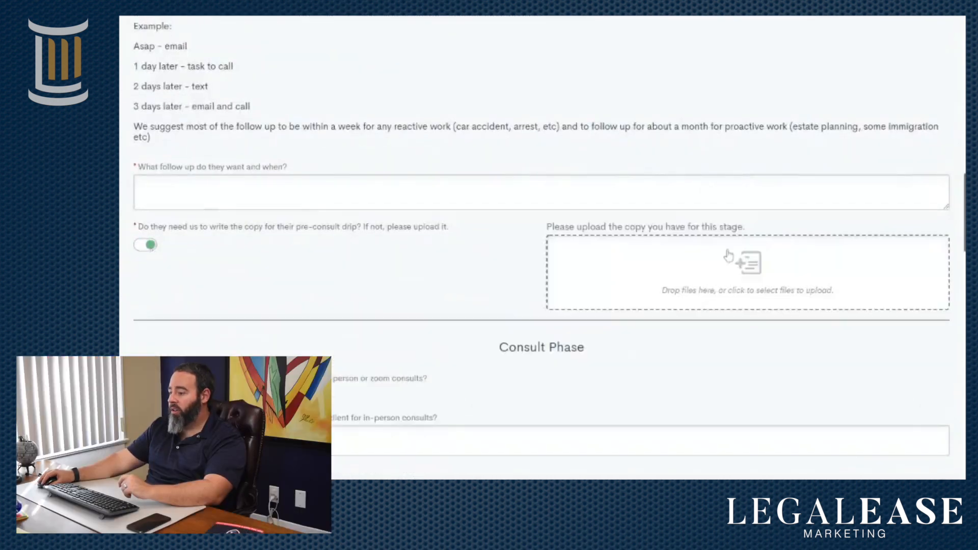
click(144, 244)
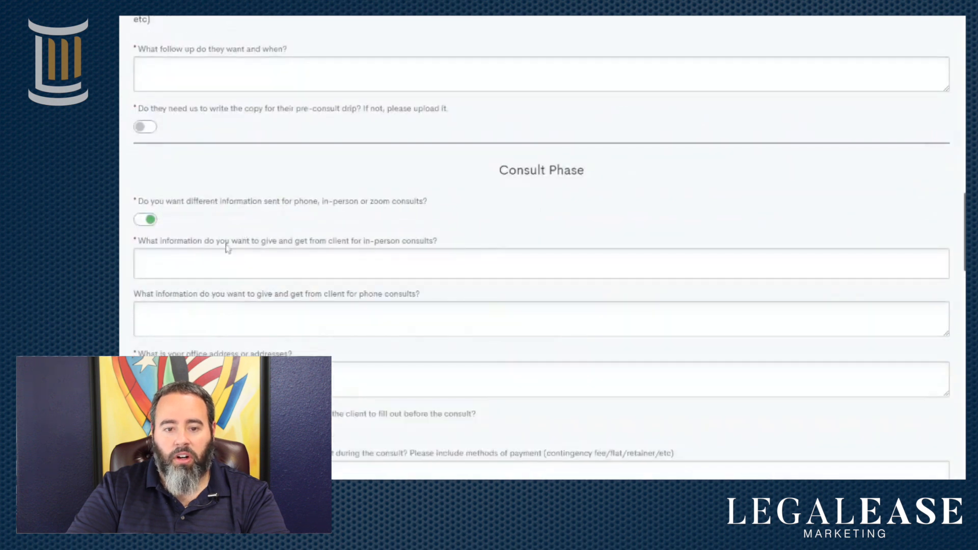
- Answer yes to different information per consult type and continue to Post Consult Phase
scroll(down, 3)
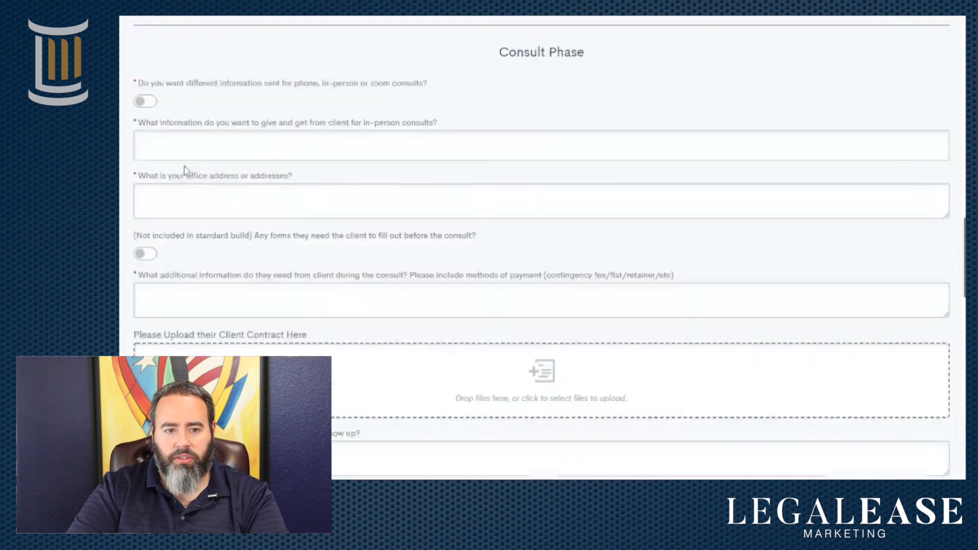
click(145, 101)
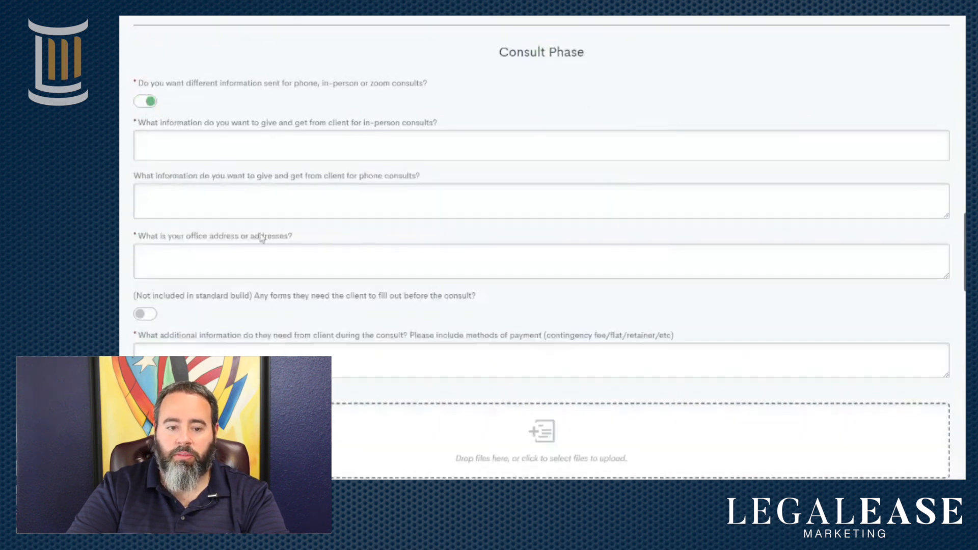
scroll(down, 3)
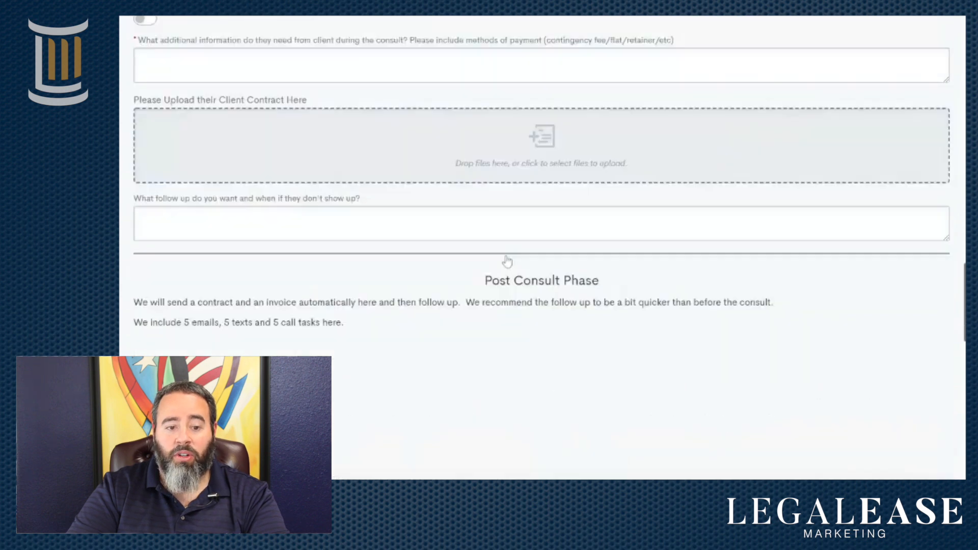
scroll(down, 3)
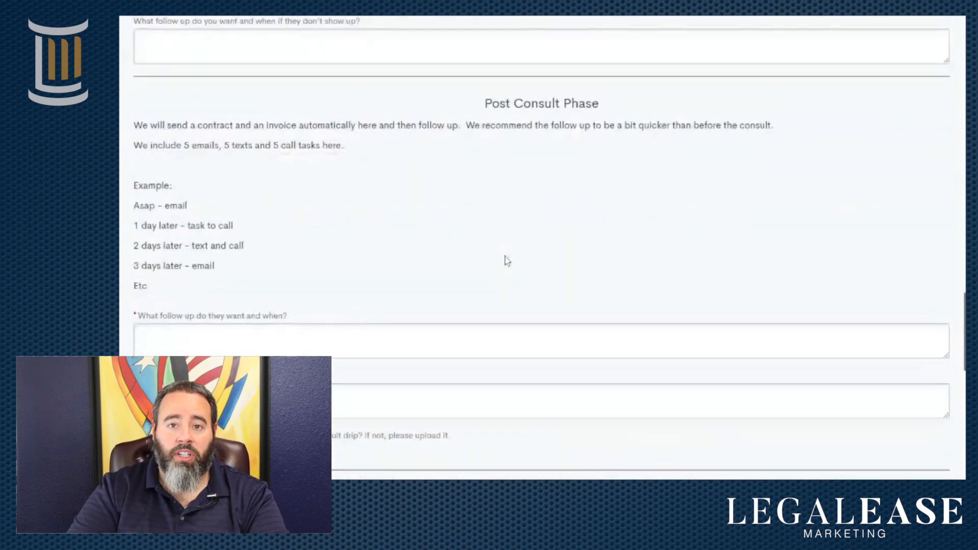